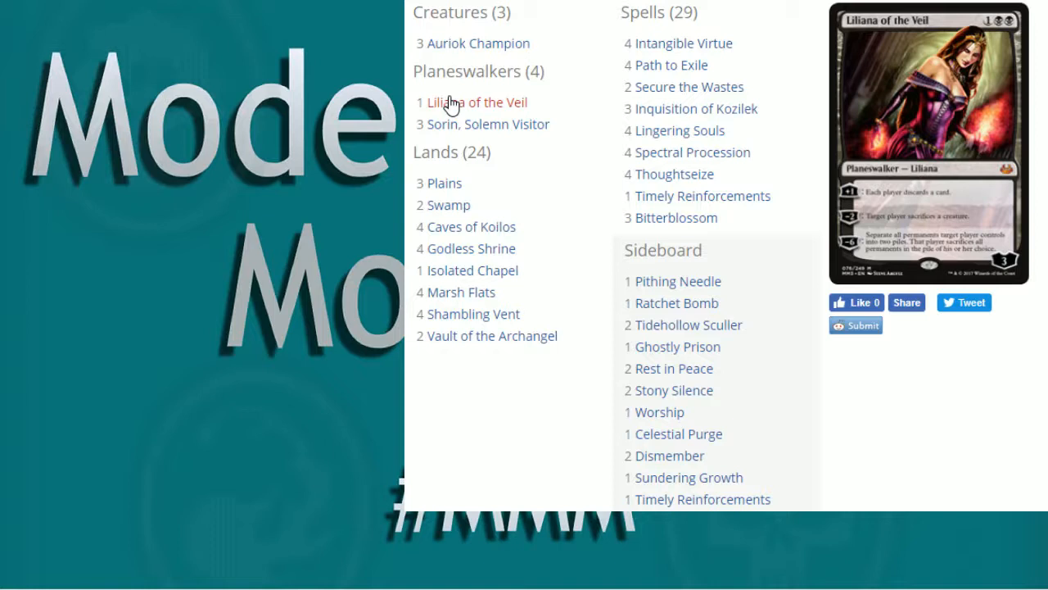
{"action": "mouse_move", "coordinate": [459, 111]}
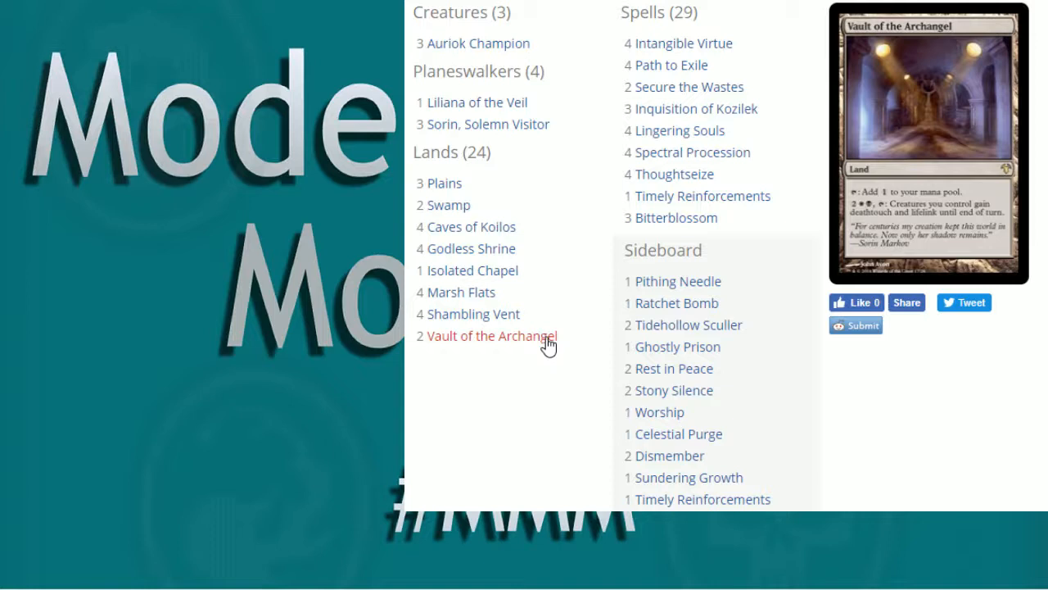
{"action": "mouse_move", "coordinate": [473, 315]}
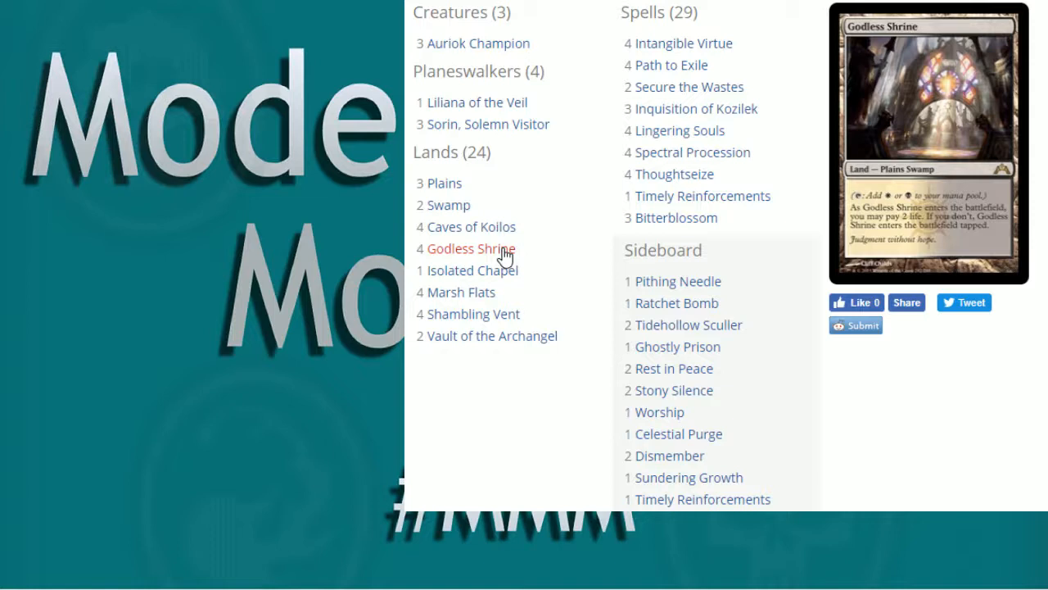
{"action": "mouse_move", "coordinate": [472, 270]}
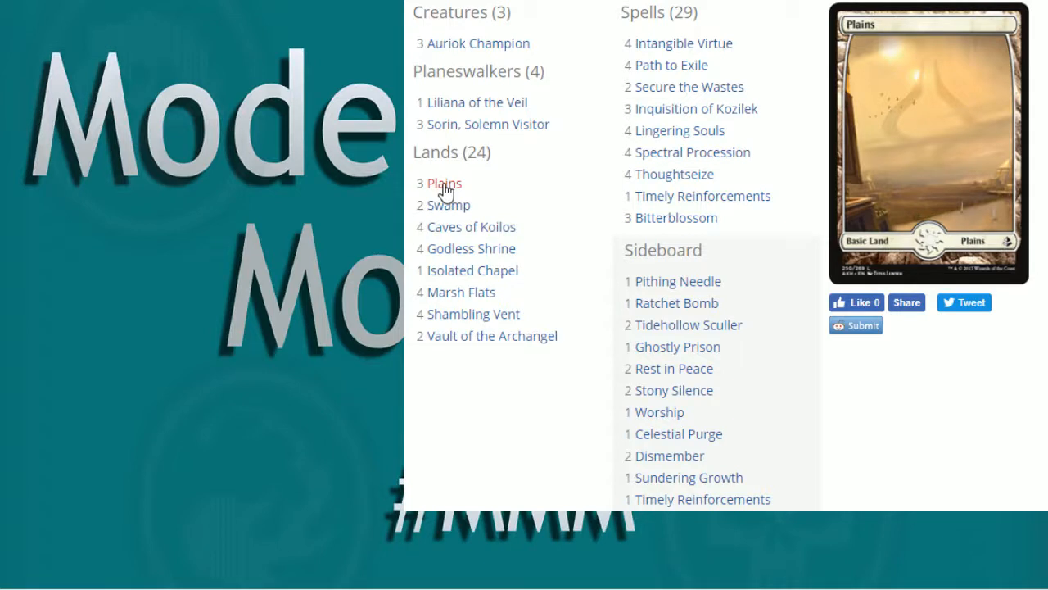
{"action": "mouse_move", "coordinate": [527, 184]}
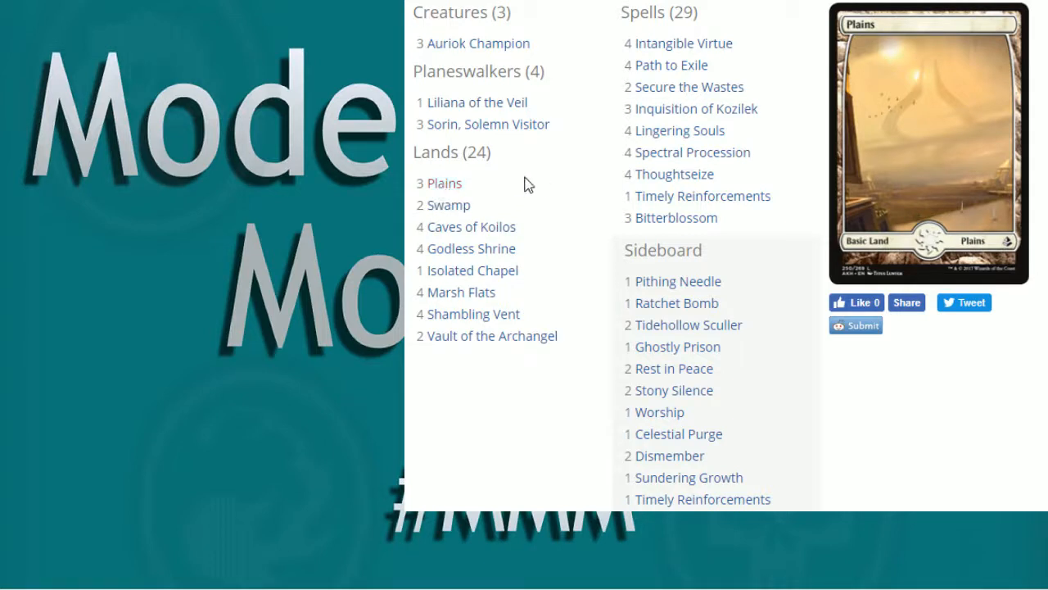
{"action": "mouse_move", "coordinate": [564, 190]}
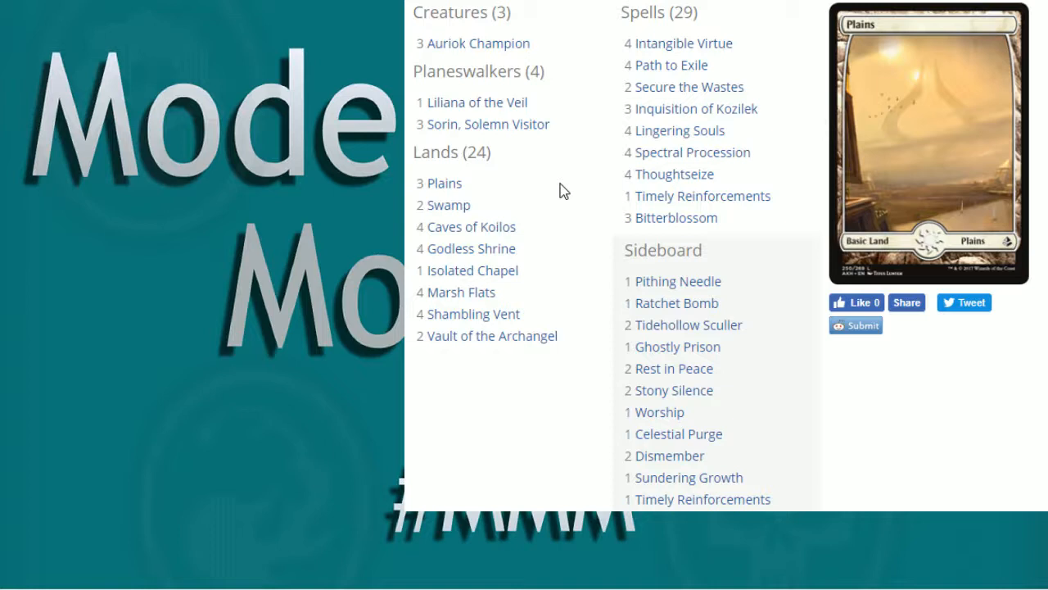
{"action": "mouse_move", "coordinate": [570, 183]}
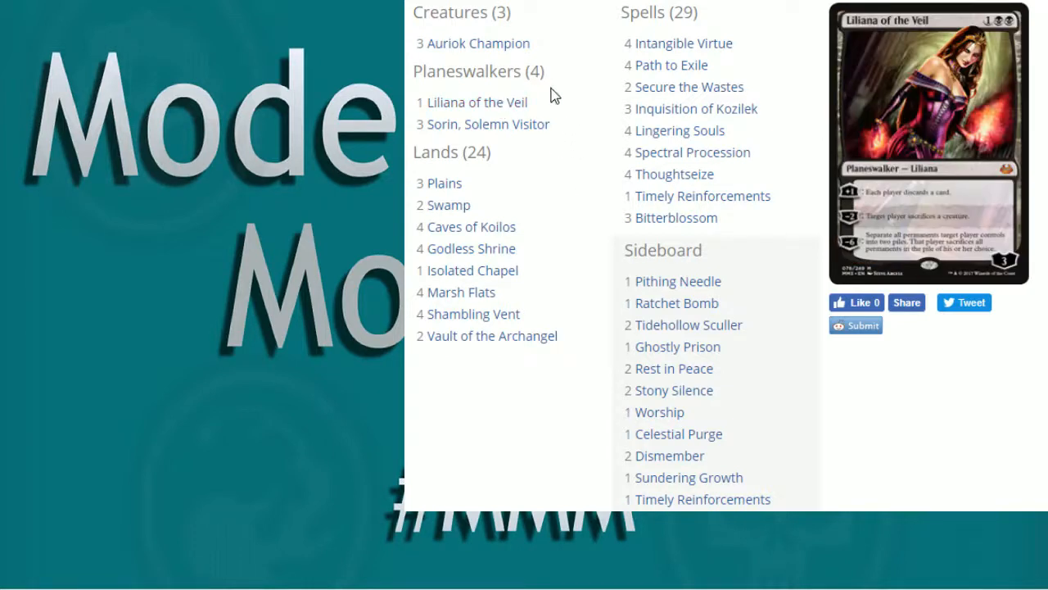
{"action": "mouse_move", "coordinate": [673, 174]}
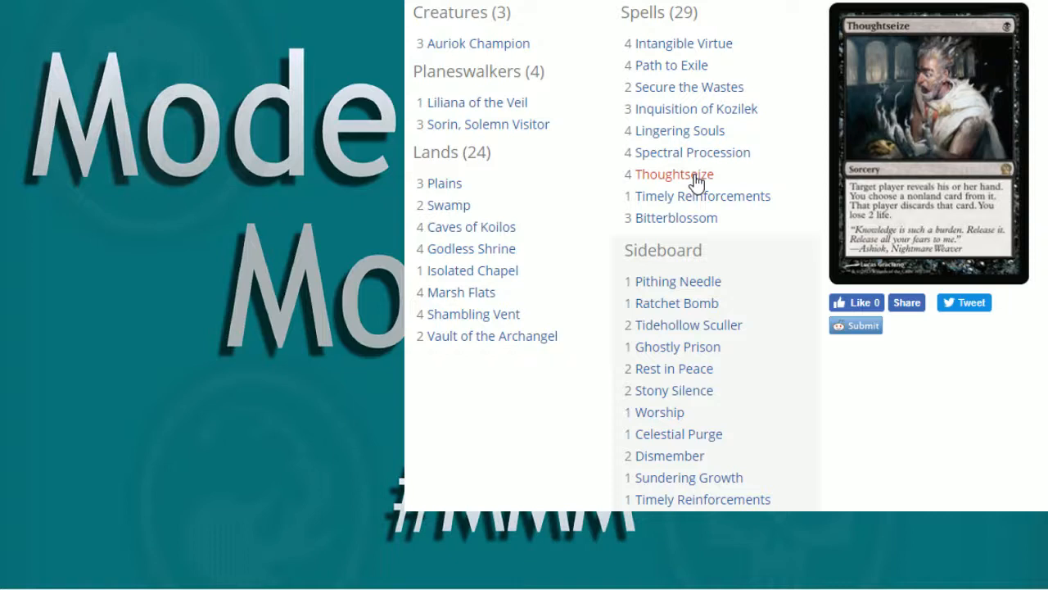
{"action": "mouse_move", "coordinate": [806, 160]}
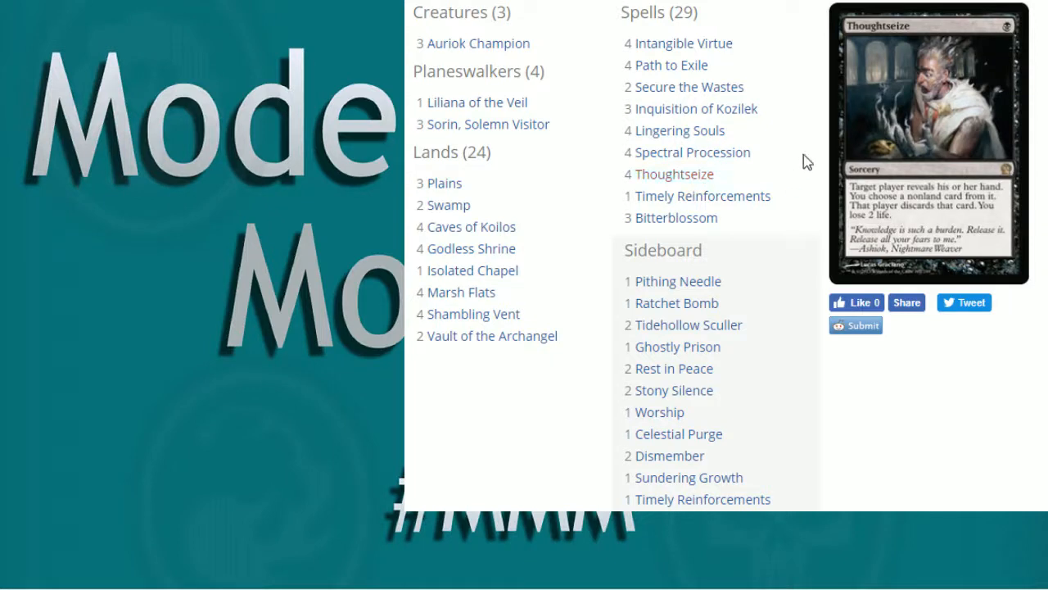
{"action": "mouse_move", "coordinate": [762, 85]}
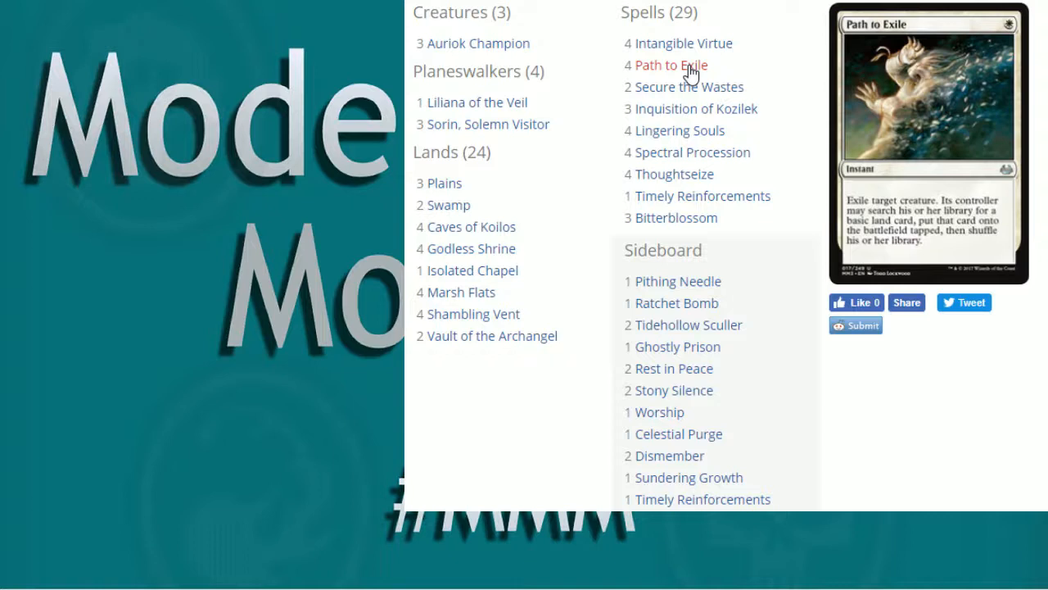
{"action": "mouse_move", "coordinate": [806, 100]}
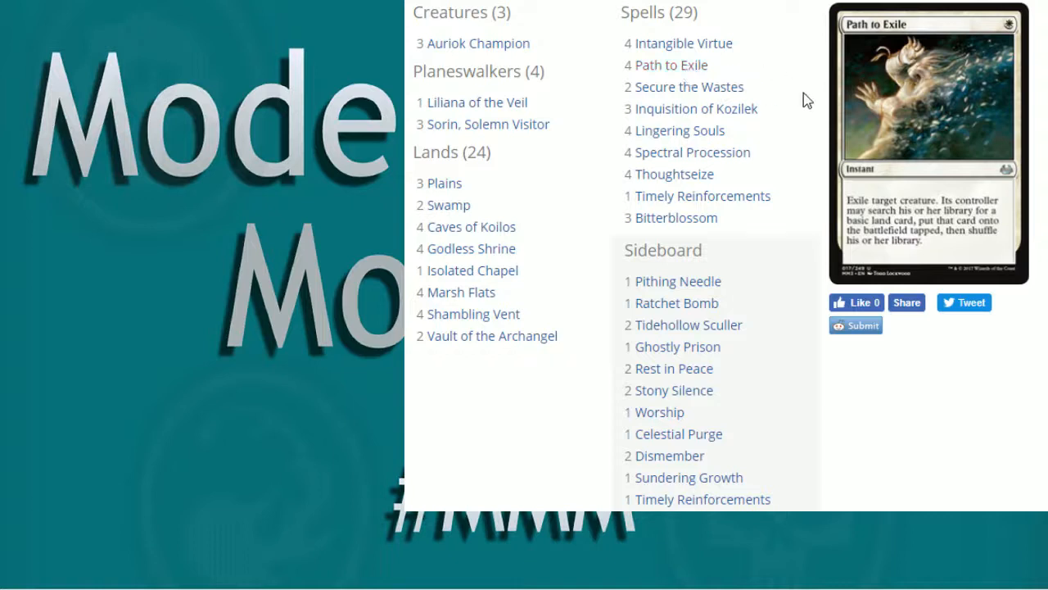
{"action": "mouse_move", "coordinate": [793, 150]}
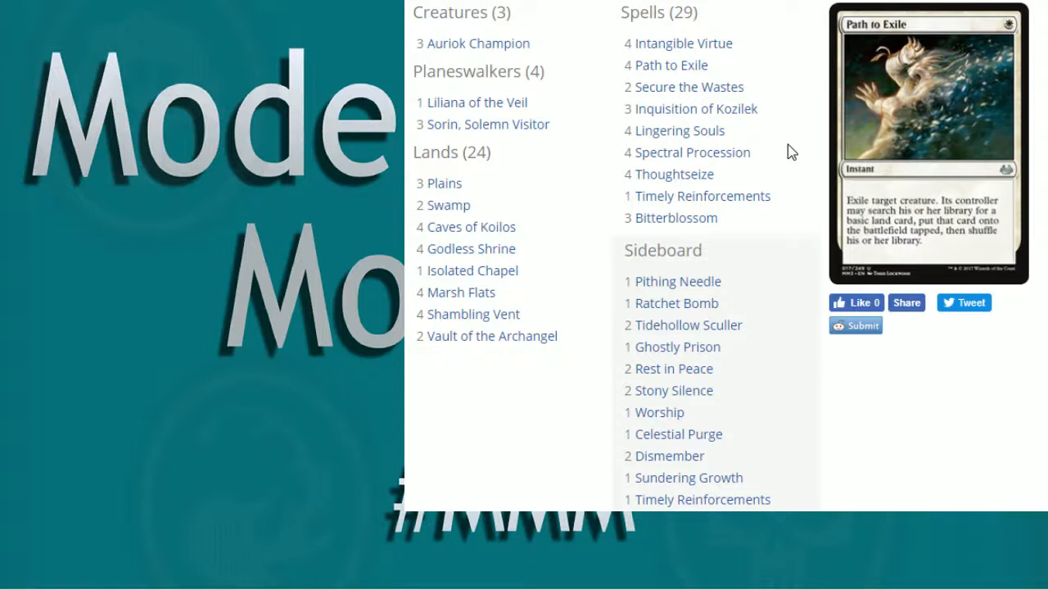
{"action": "mouse_move", "coordinate": [860, 172]}
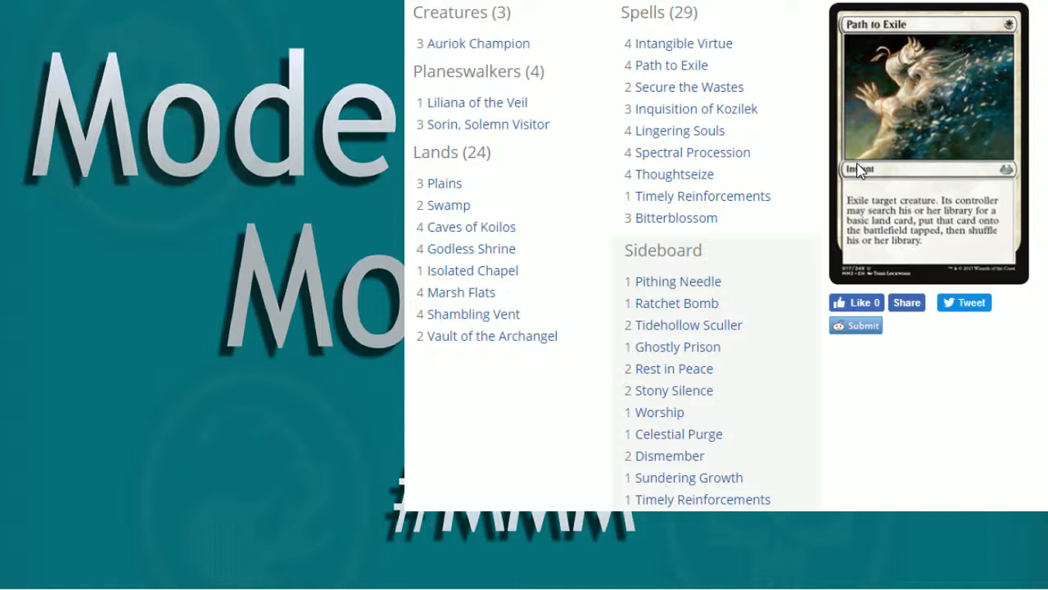
{"action": "mouse_move", "coordinate": [803, 82]}
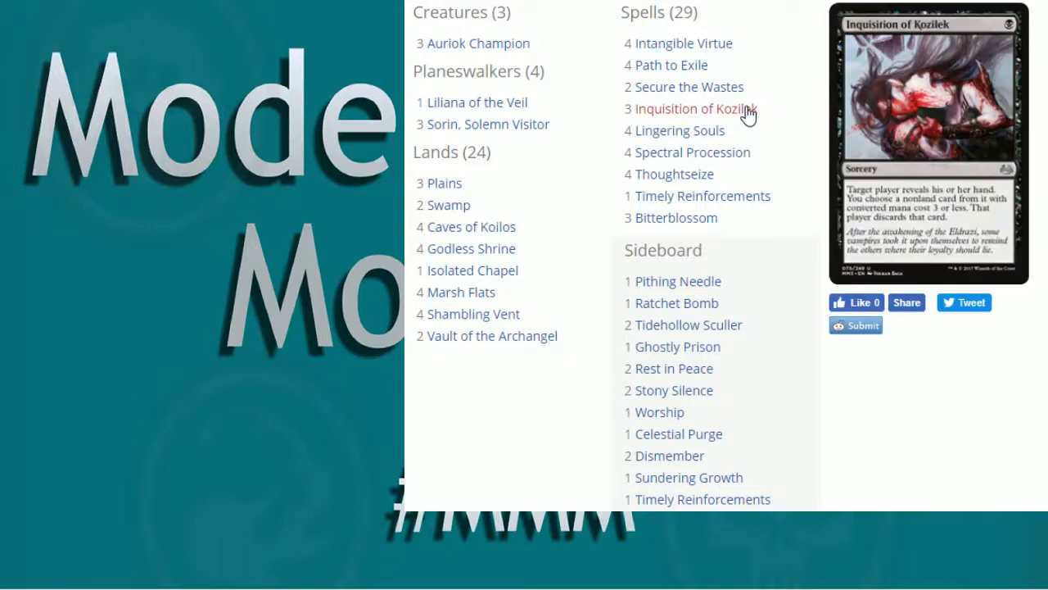
{"action": "mouse_move", "coordinate": [683, 42]}
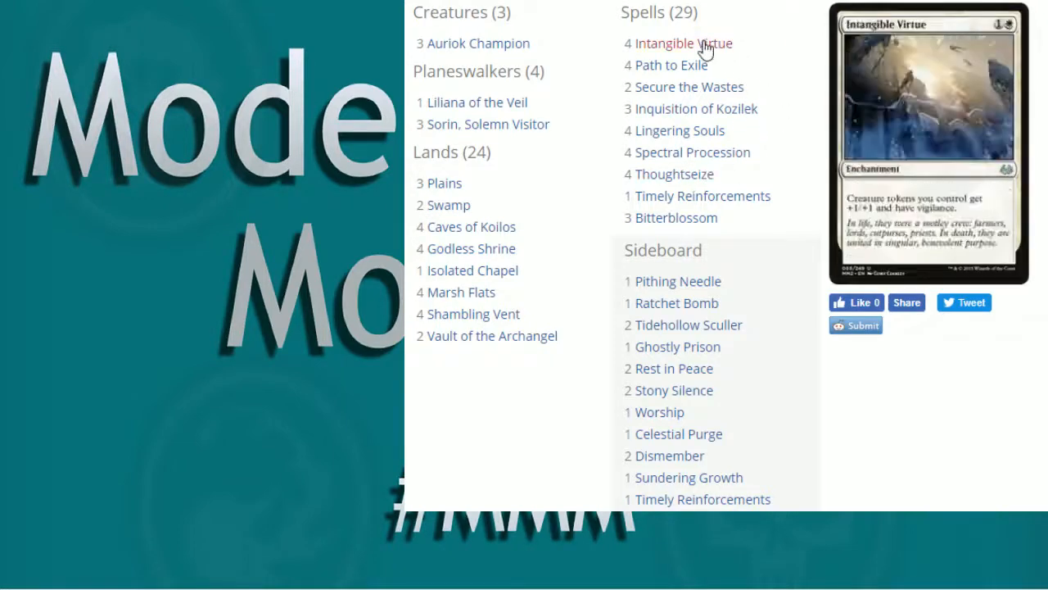
{"action": "mouse_move", "coordinate": [778, 66]}
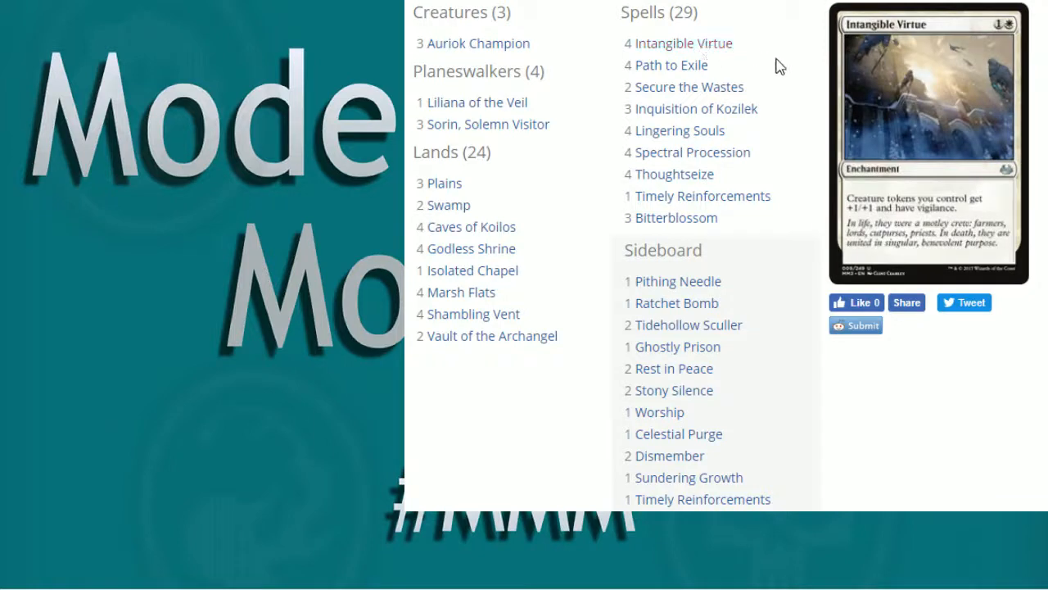
{"action": "mouse_move", "coordinate": [806, 81]}
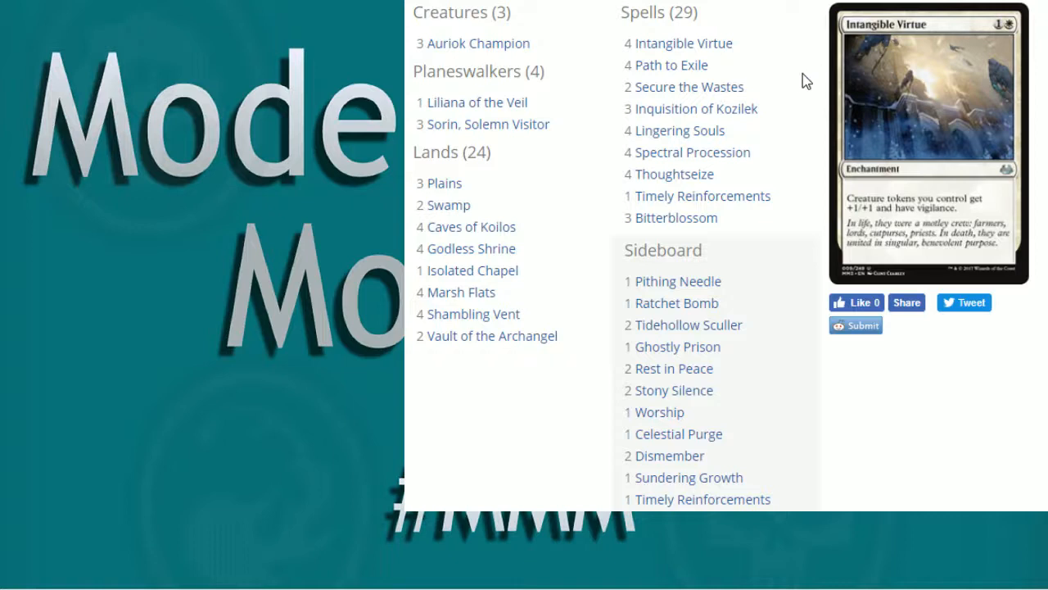
{"action": "mouse_move", "coordinate": [799, 81]}
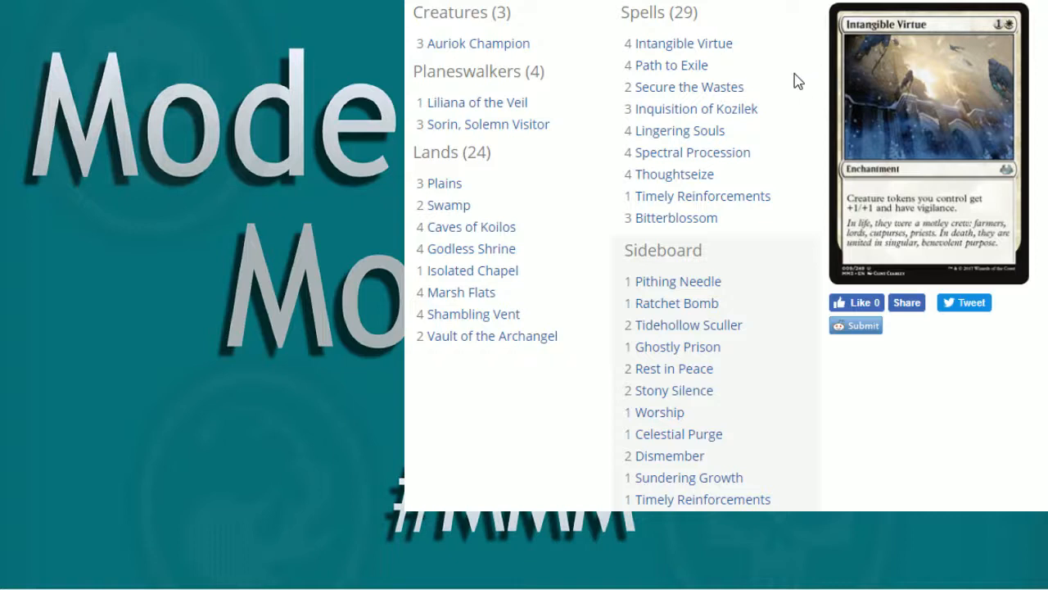
{"action": "mouse_move", "coordinate": [747, 224]}
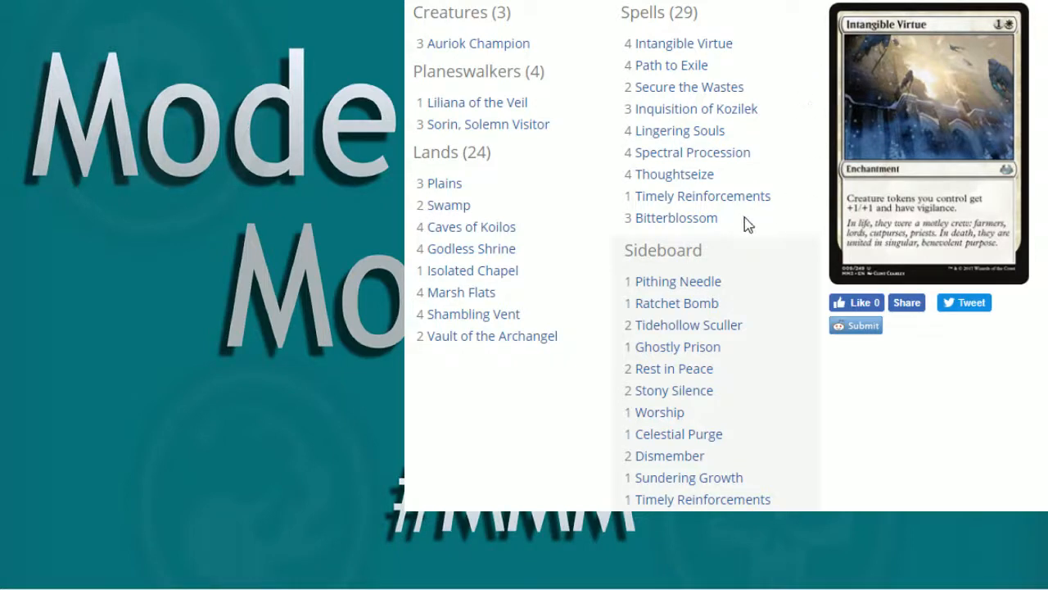
{"action": "mouse_move", "coordinate": [675, 218]}
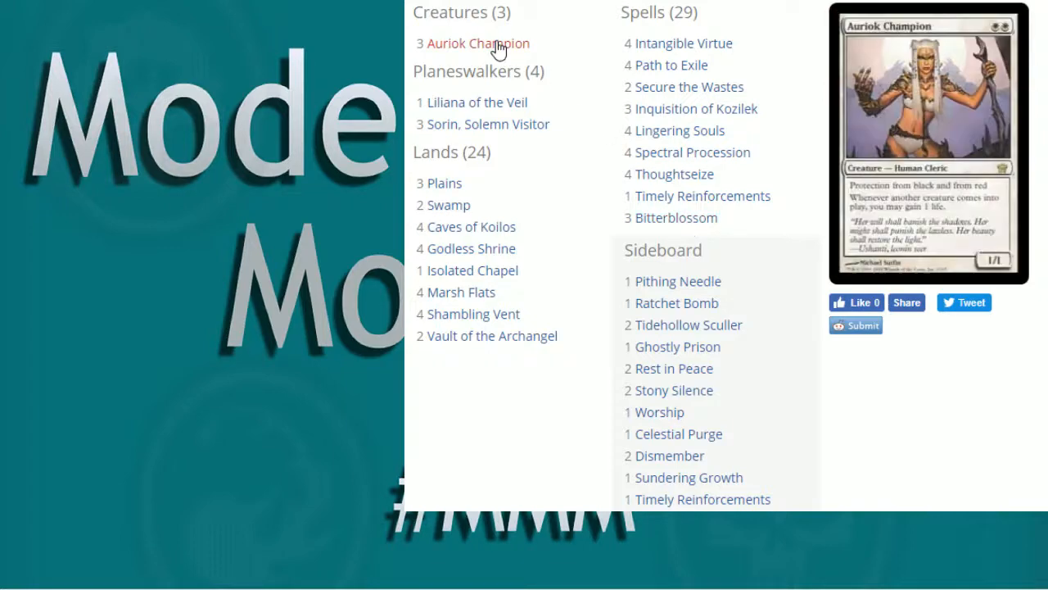
{"action": "mouse_move", "coordinate": [676, 216]}
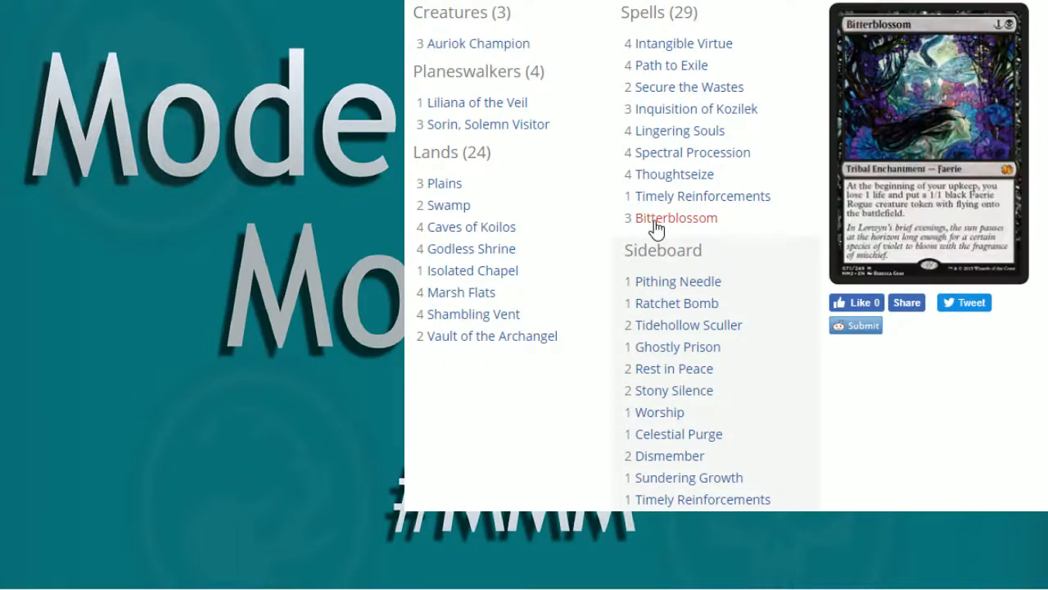
{"action": "mouse_move", "coordinate": [591, 200]}
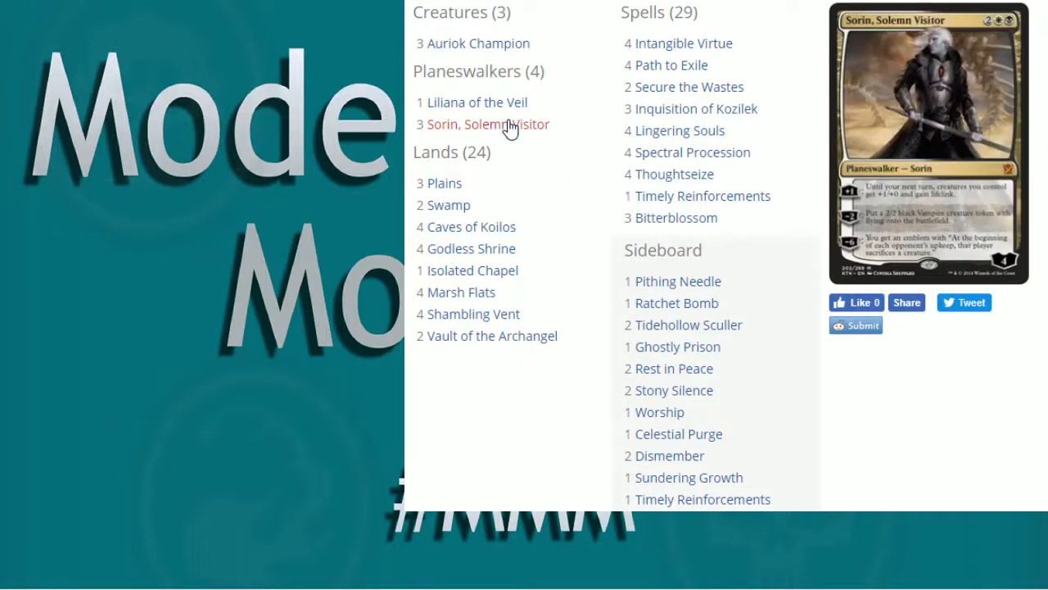
{"action": "mouse_move", "coordinate": [675, 216]}
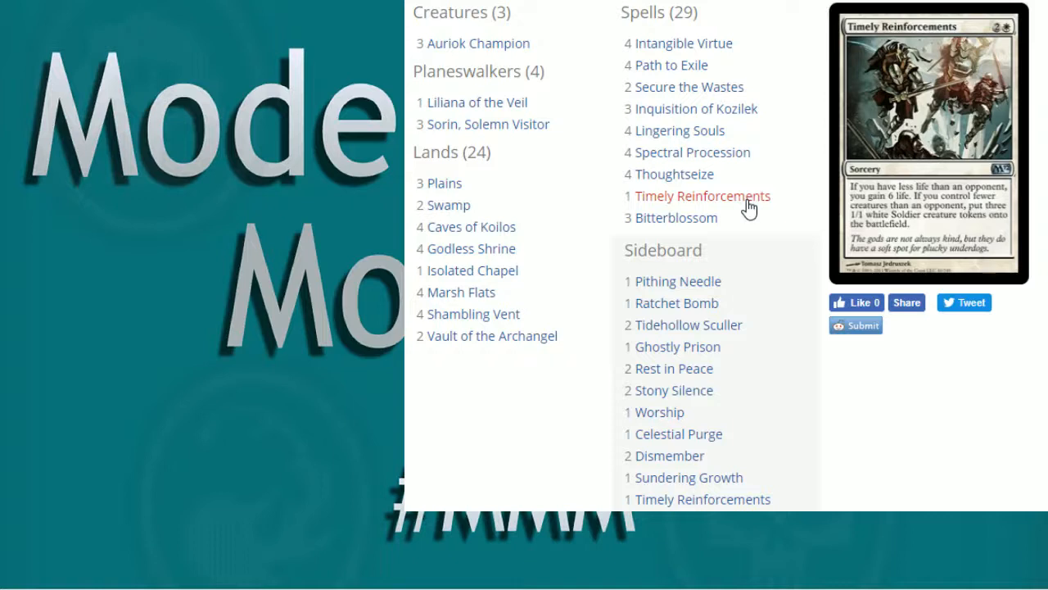
{"action": "mouse_move", "coordinate": [718, 205]}
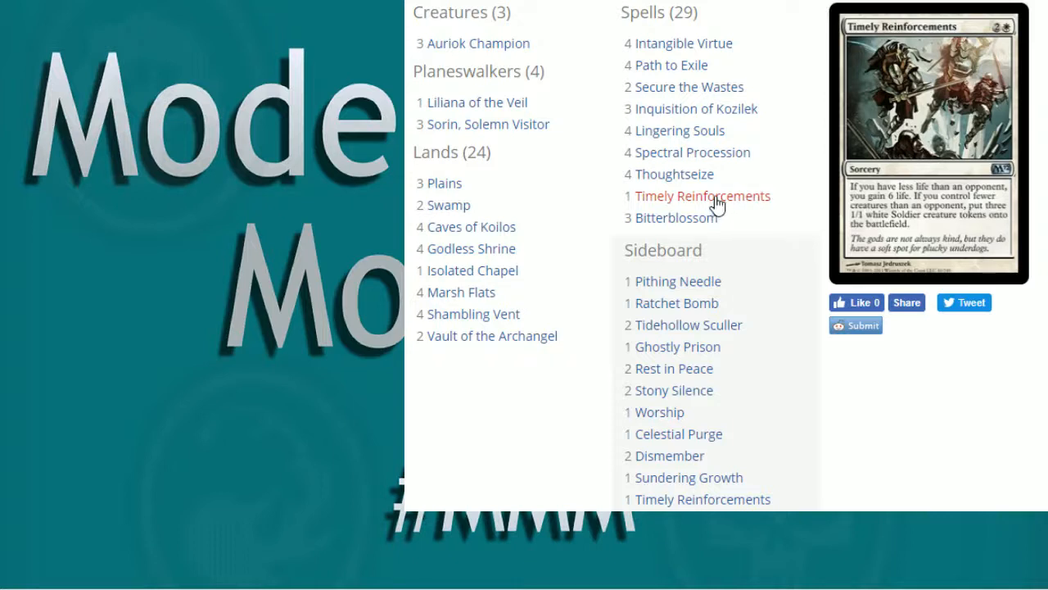
{"action": "mouse_move", "coordinate": [675, 216]}
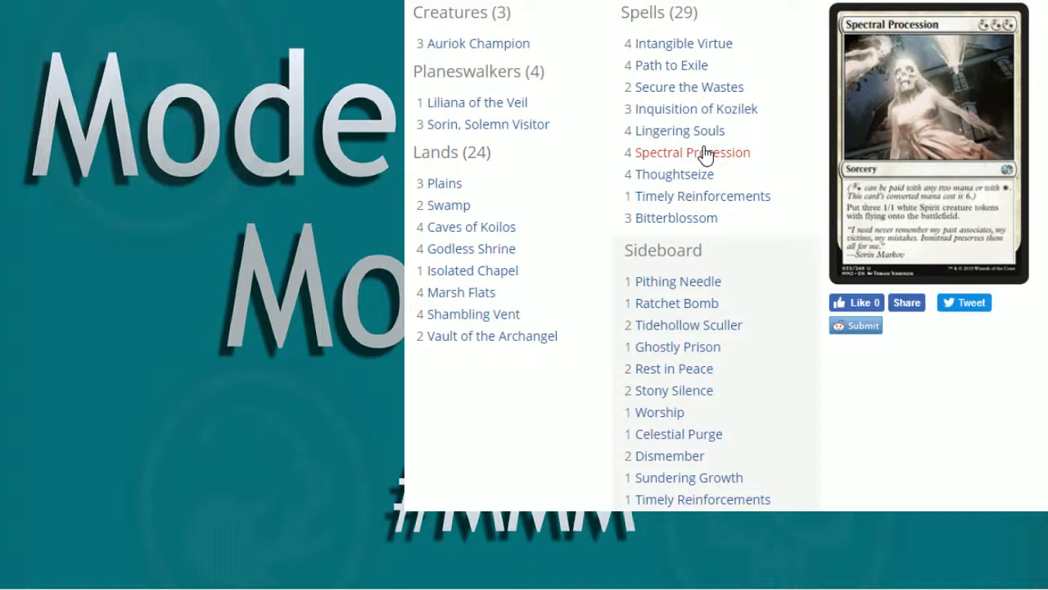
{"action": "mouse_move", "coordinate": [729, 157]}
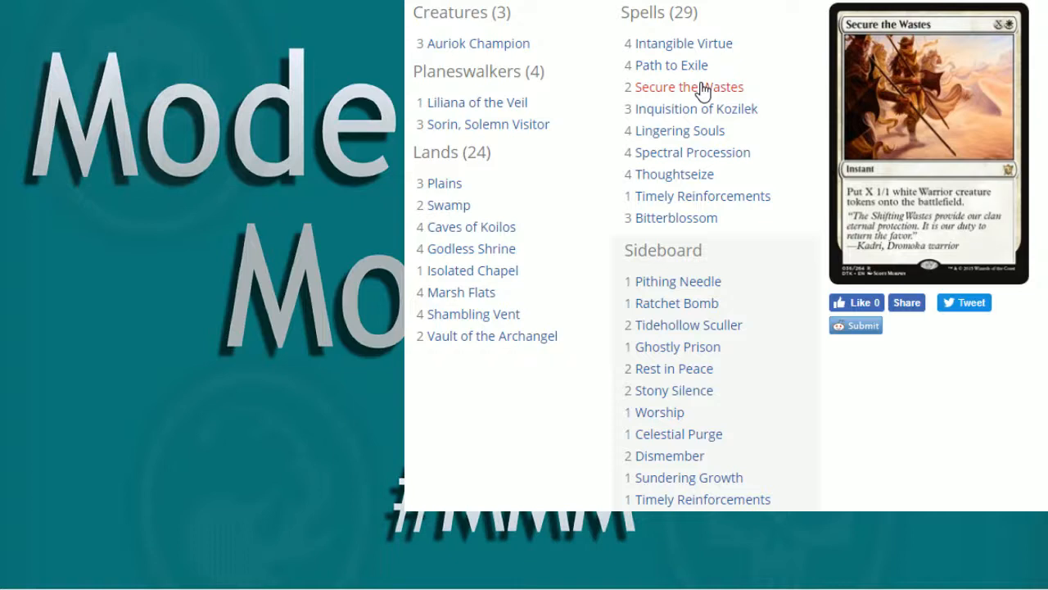
{"action": "mouse_move", "coordinate": [812, 193]}
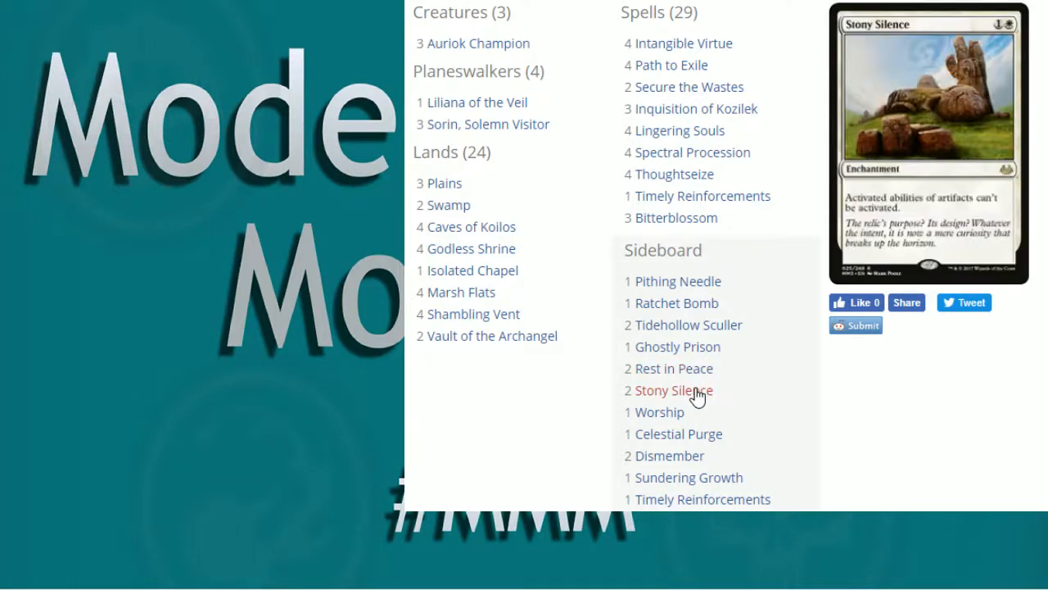
{"action": "mouse_move", "coordinate": [660, 413]}
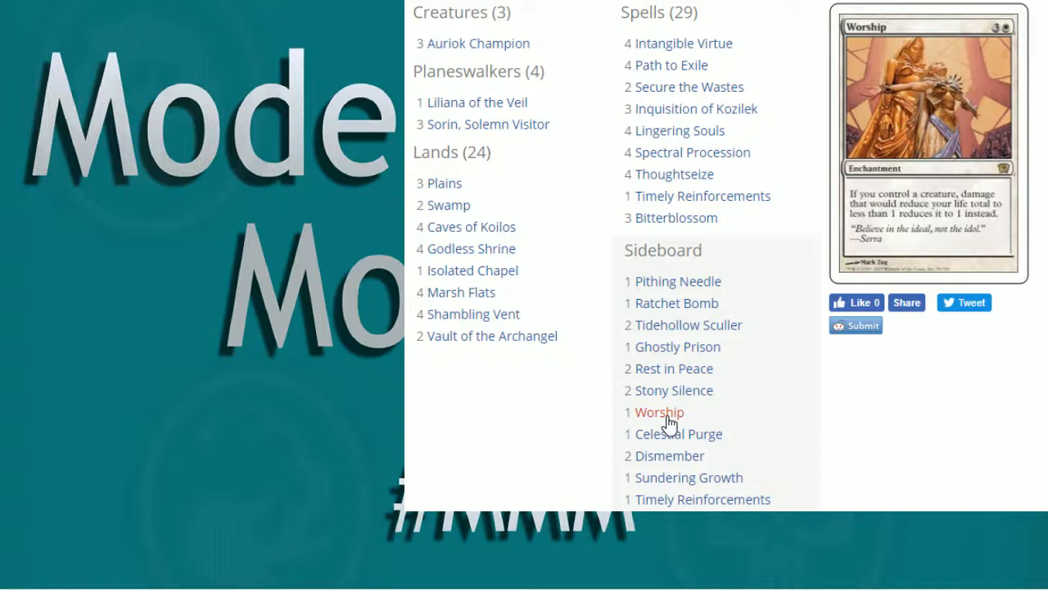
{"action": "mouse_move", "coordinate": [678, 433]}
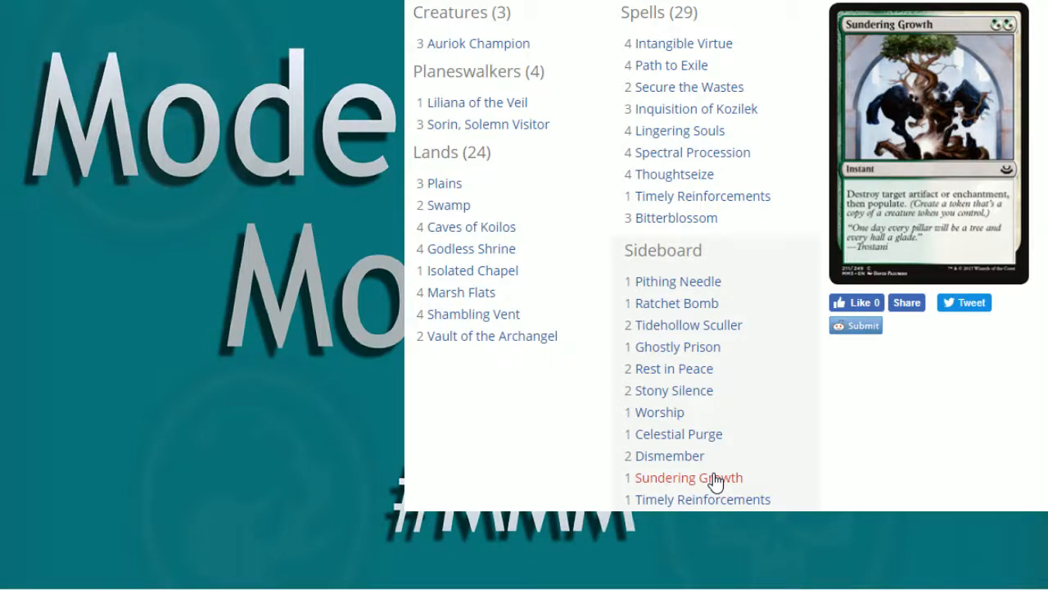
{"action": "mouse_move", "coordinate": [701, 498]}
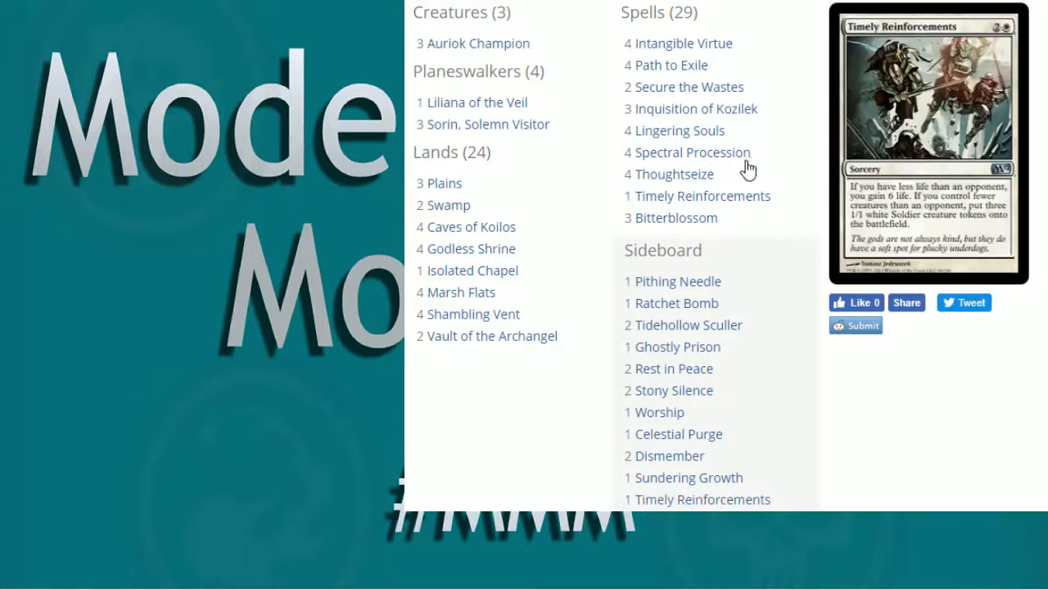
{"action": "mouse_move", "coordinate": [691, 153]}
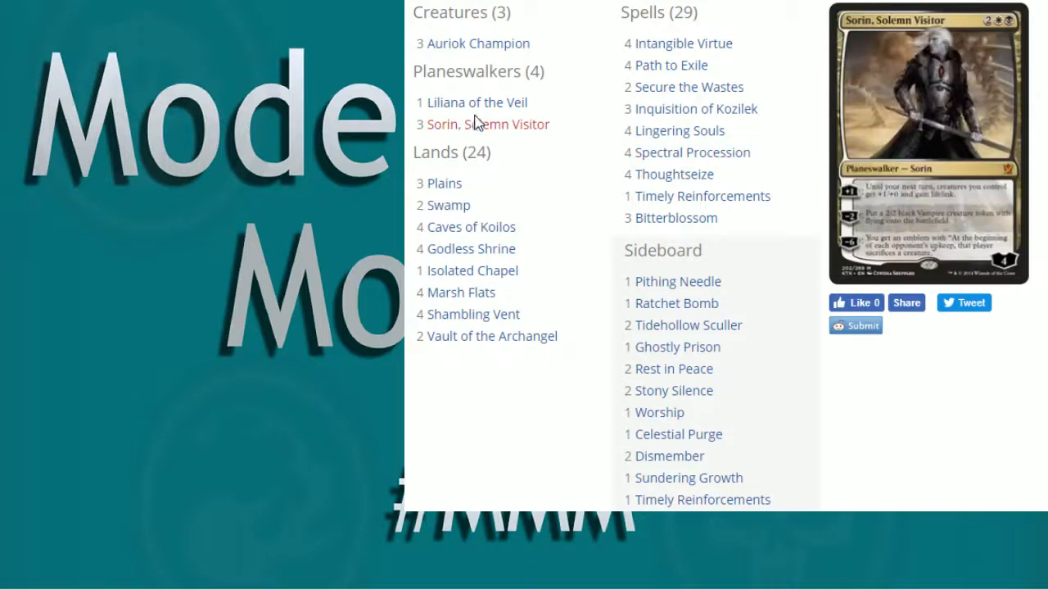
{"action": "mouse_move", "coordinate": [478, 43]}
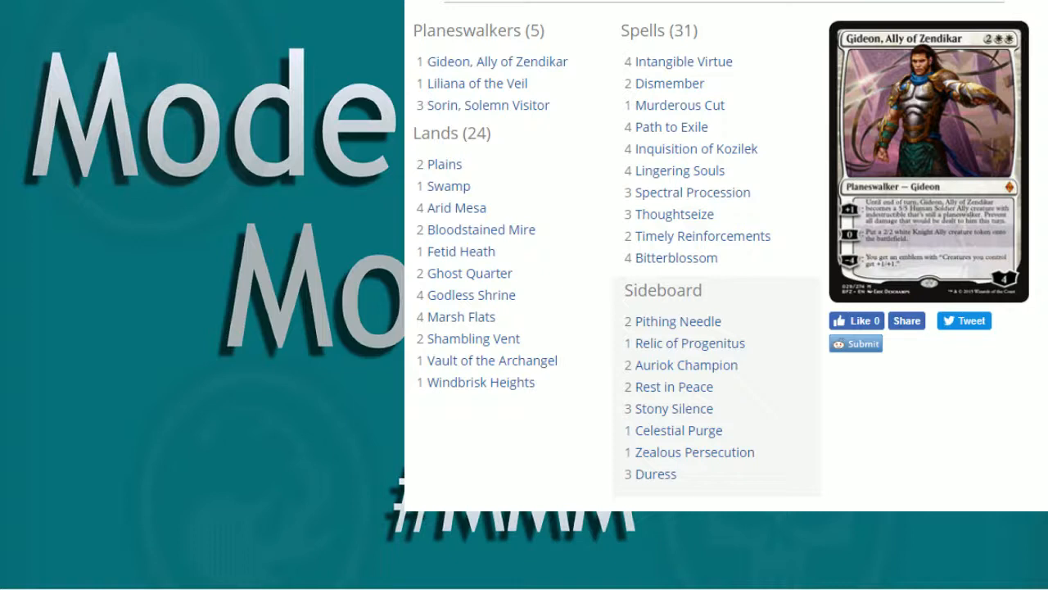
{"action": "mouse_move", "coordinate": [439, 174]}
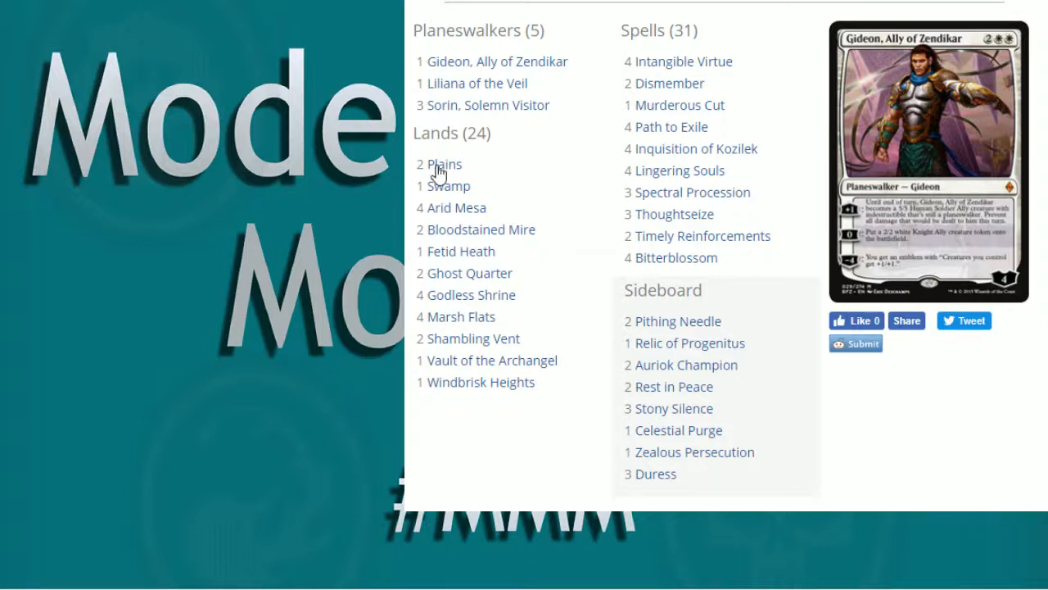
{"action": "mouse_move", "coordinate": [455, 206]}
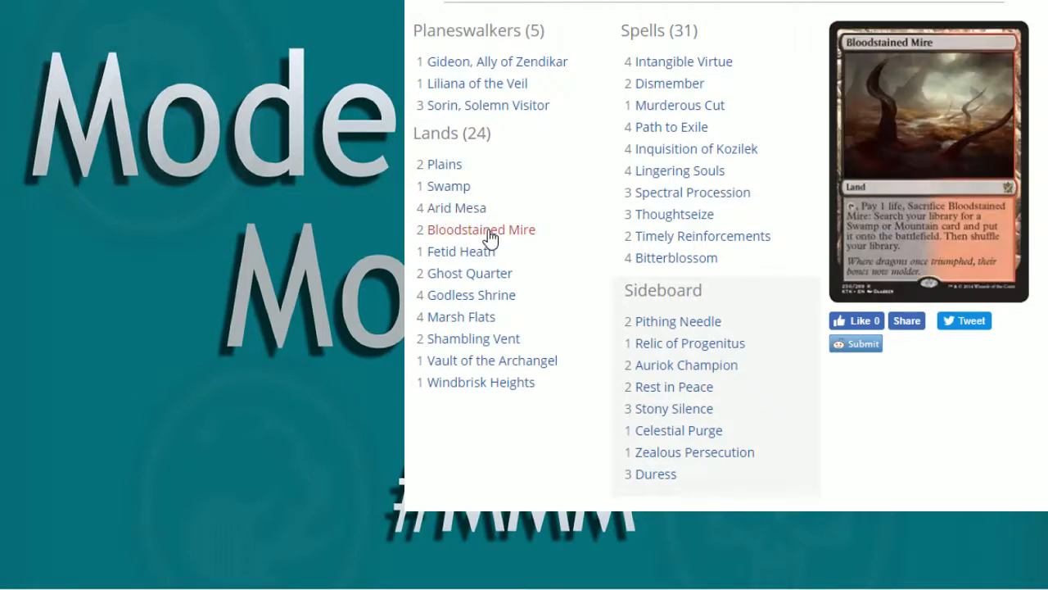
{"action": "mouse_move", "coordinate": [455, 206]}
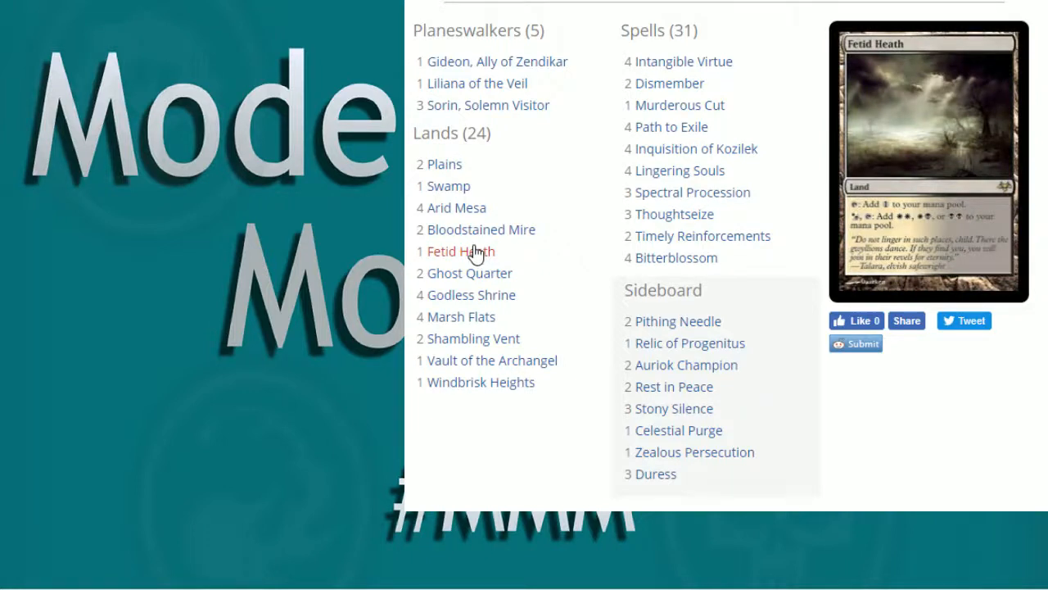
{"action": "mouse_move", "coordinate": [472, 272]}
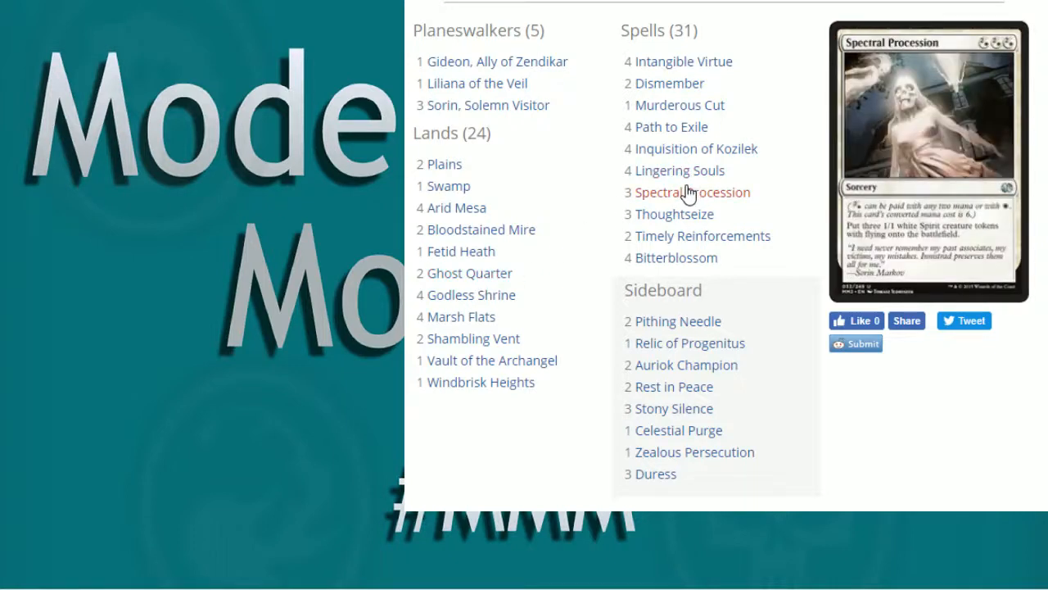
{"action": "mouse_move", "coordinate": [521, 298]}
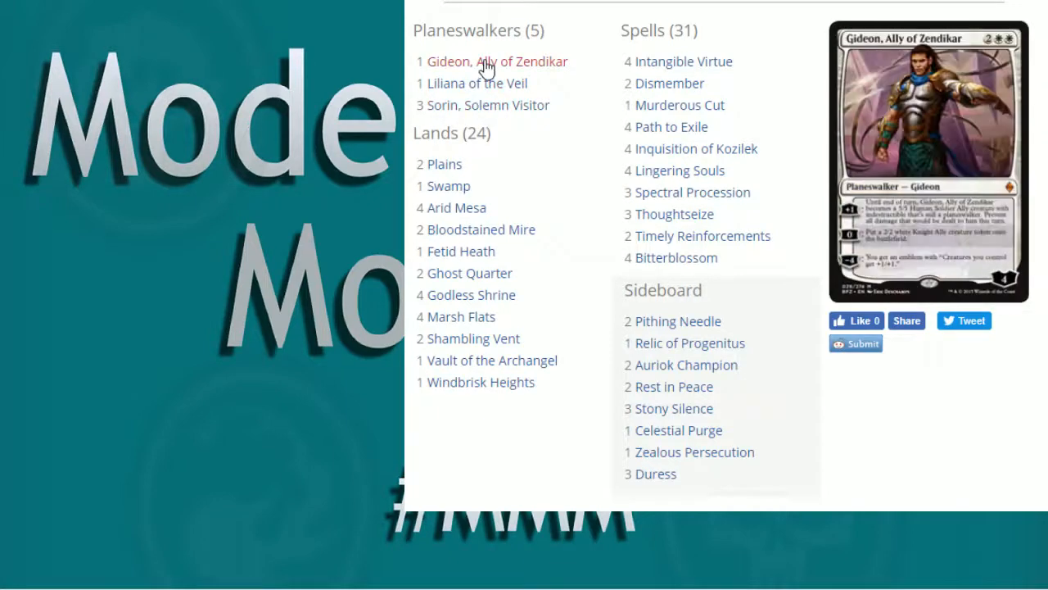
{"action": "mouse_move", "coordinate": [482, 382]}
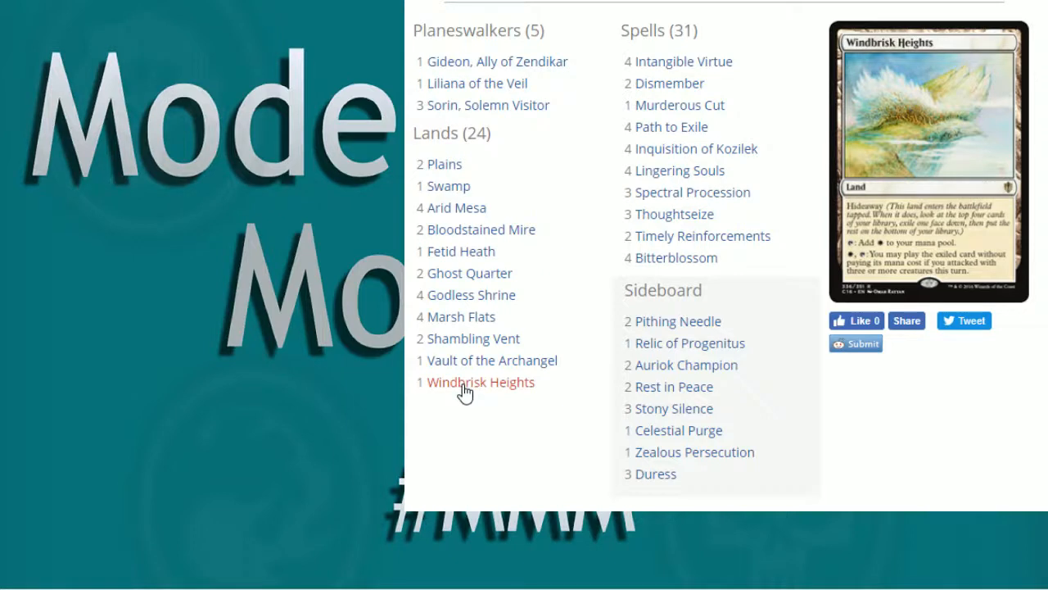
{"action": "mouse_move", "coordinate": [685, 63]}
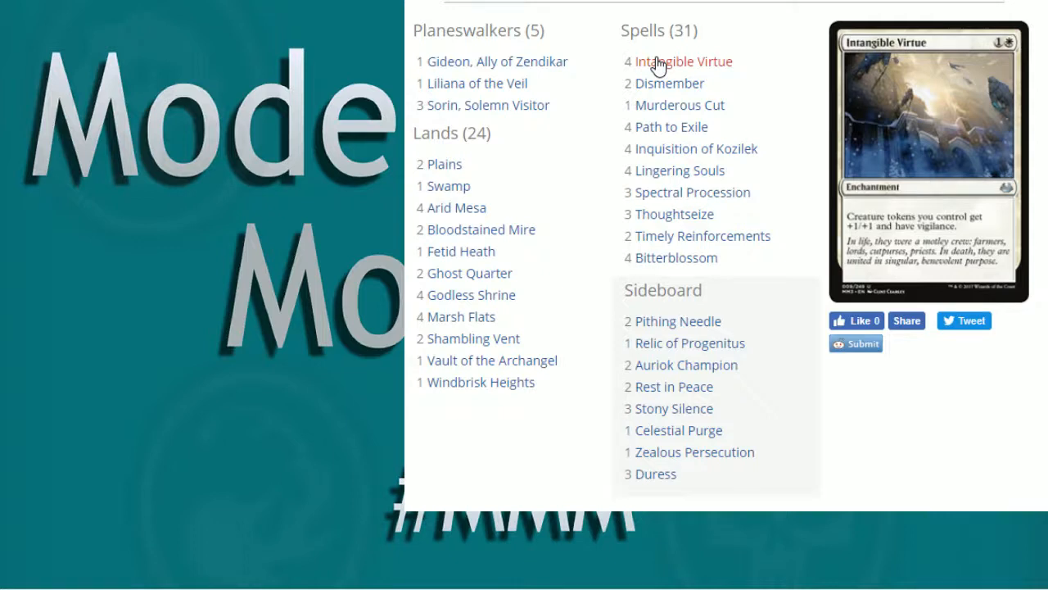
{"action": "mouse_move", "coordinate": [793, 79]}
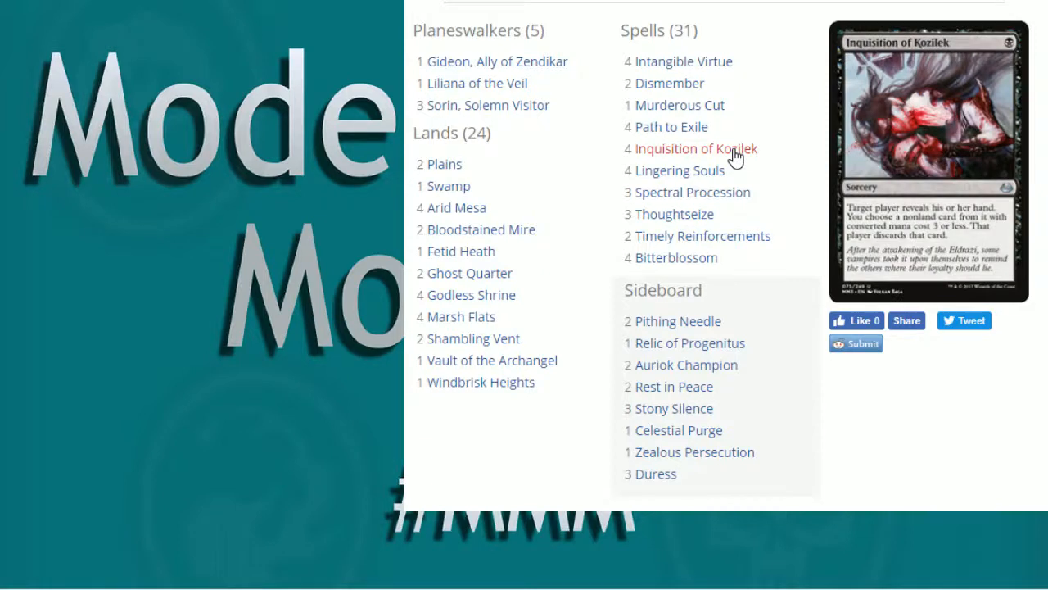
{"action": "mouse_move", "coordinate": [673, 213]}
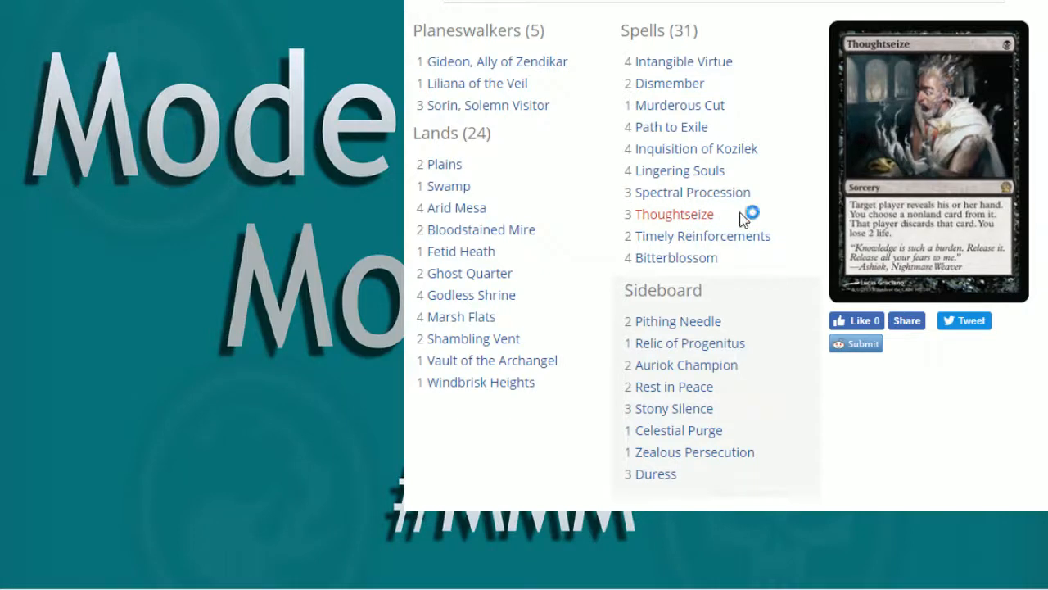
{"action": "mouse_move", "coordinate": [675, 257]}
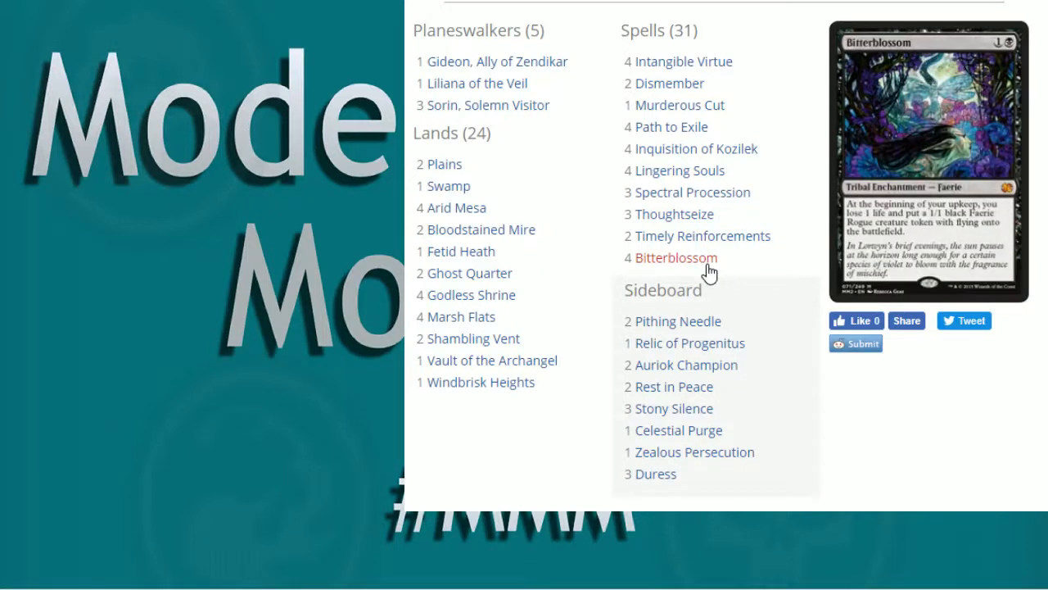
{"action": "mouse_move", "coordinate": [737, 255]}
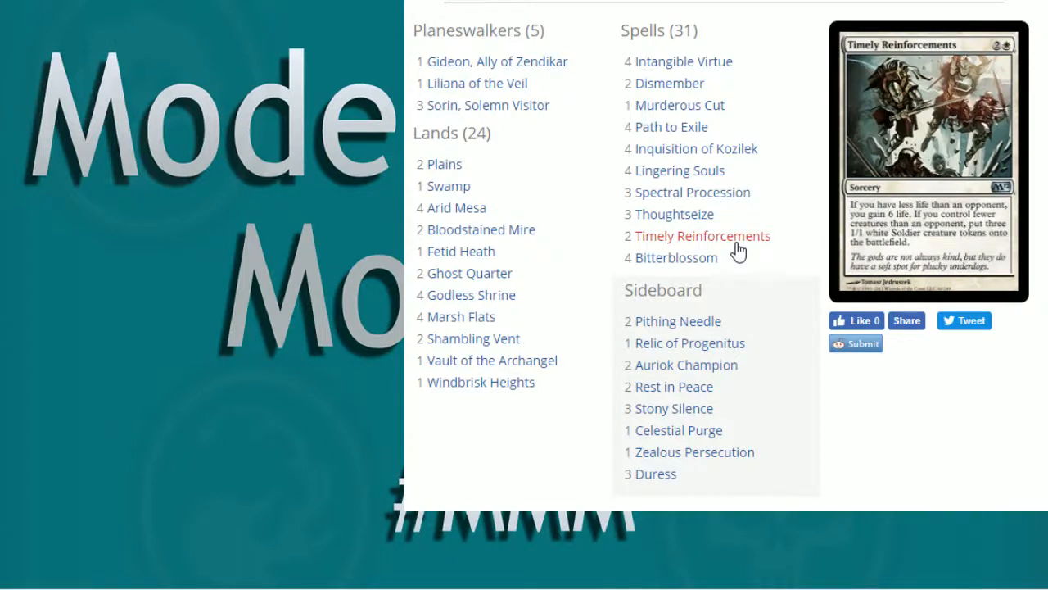
{"action": "mouse_move", "coordinate": [682, 170]}
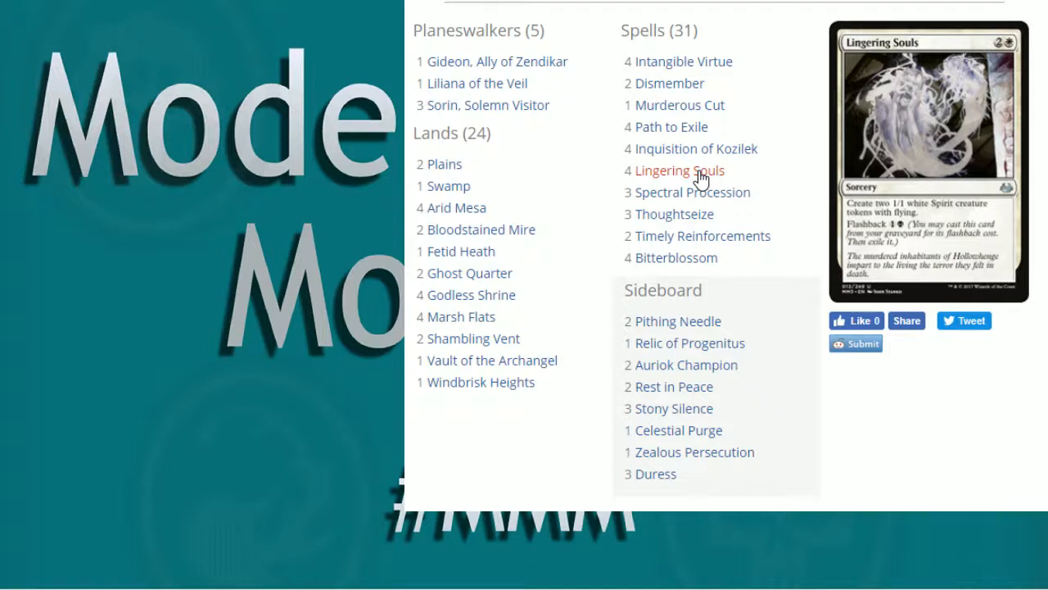
{"action": "mouse_move", "coordinate": [809, 157]}
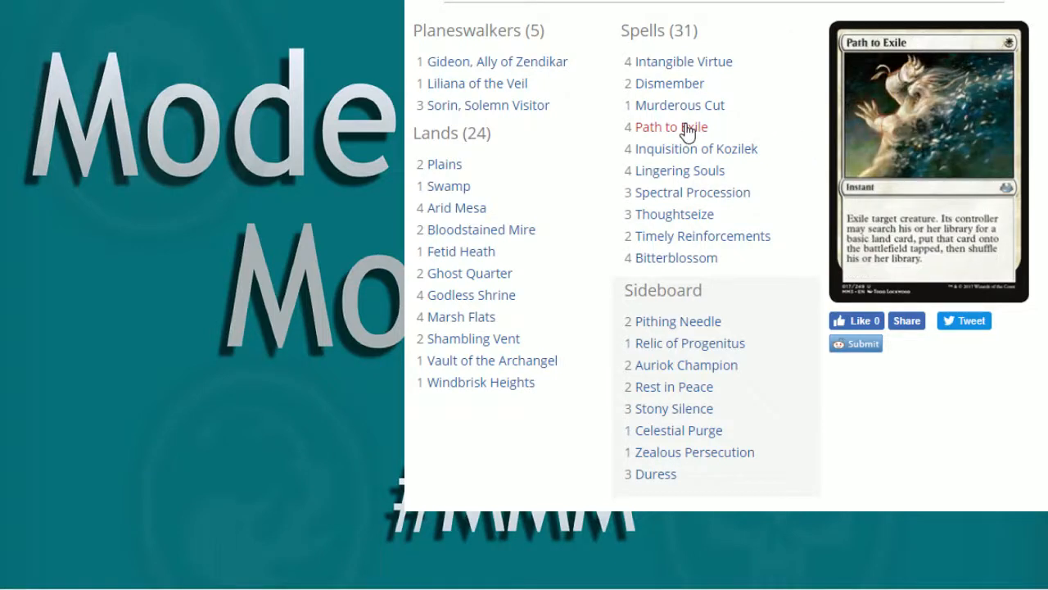
{"action": "mouse_move", "coordinate": [701, 121]}
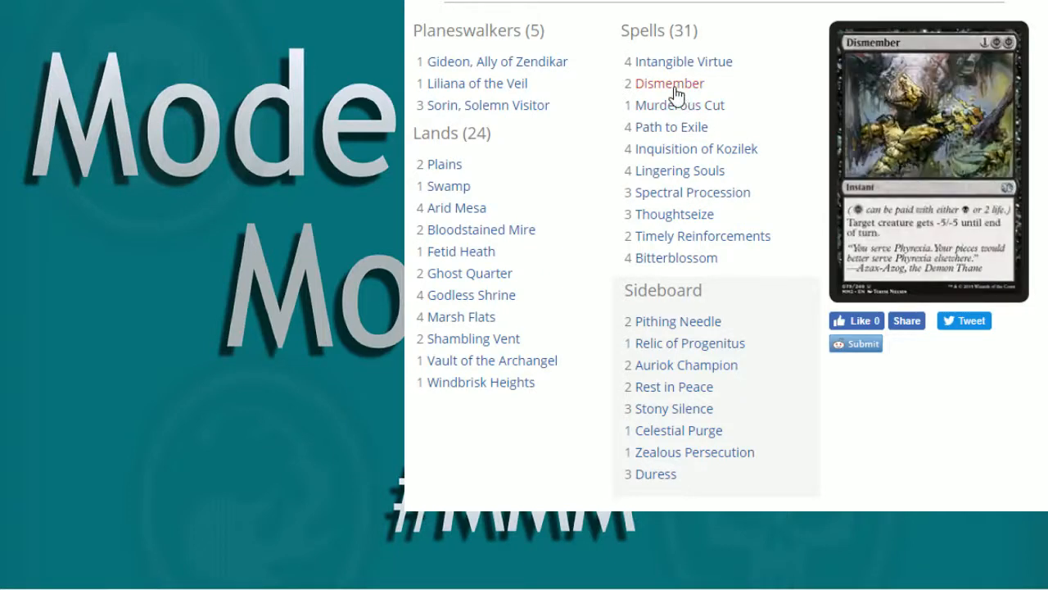
{"action": "mouse_move", "coordinate": [681, 105]}
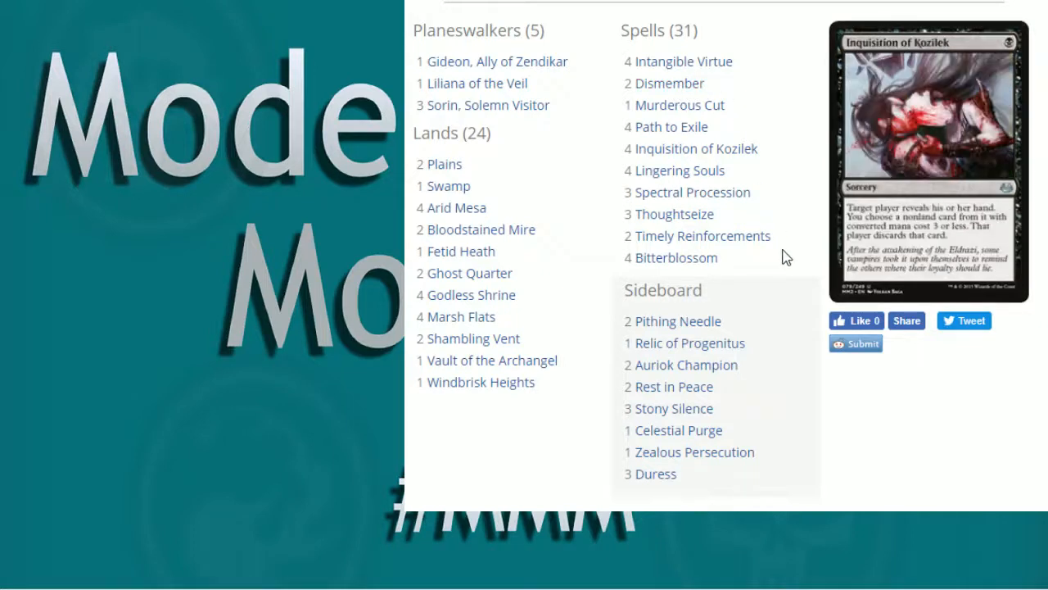
{"action": "mouse_move", "coordinate": [686, 363]}
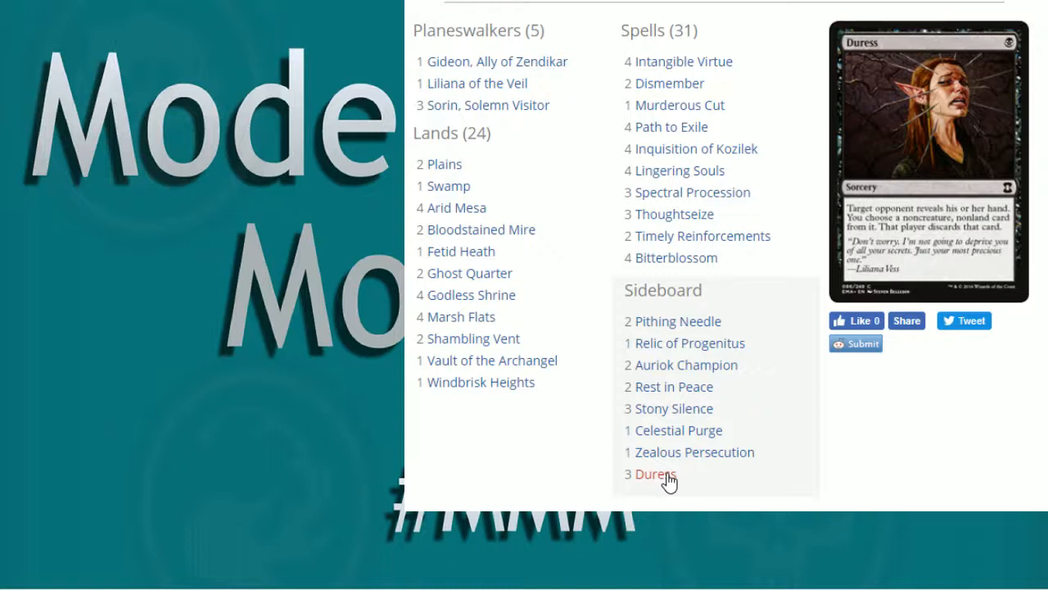
{"action": "mouse_move", "coordinate": [694, 452]}
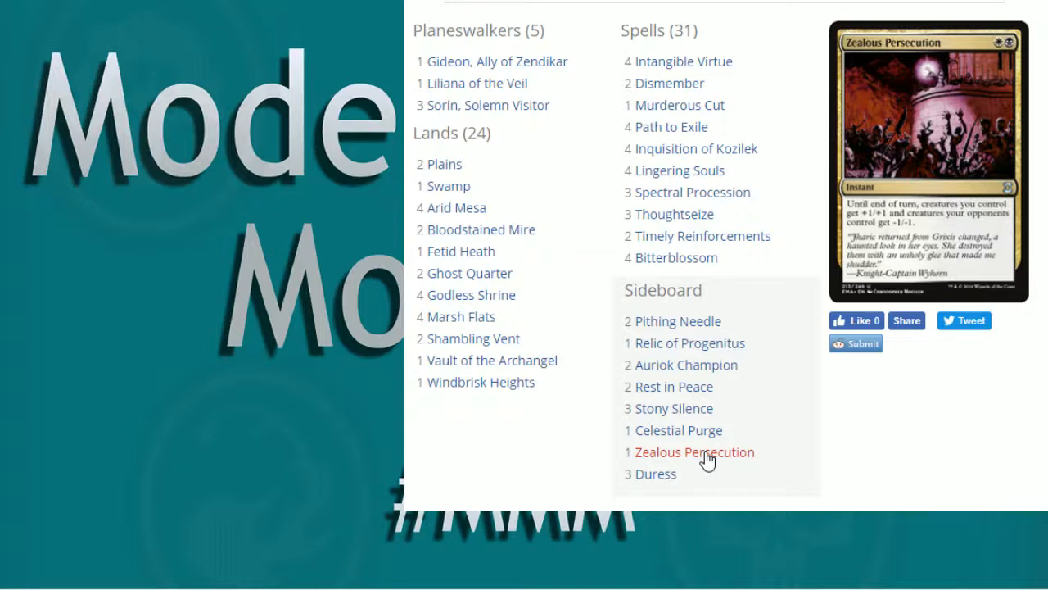
{"action": "mouse_move", "coordinate": [834, 504]}
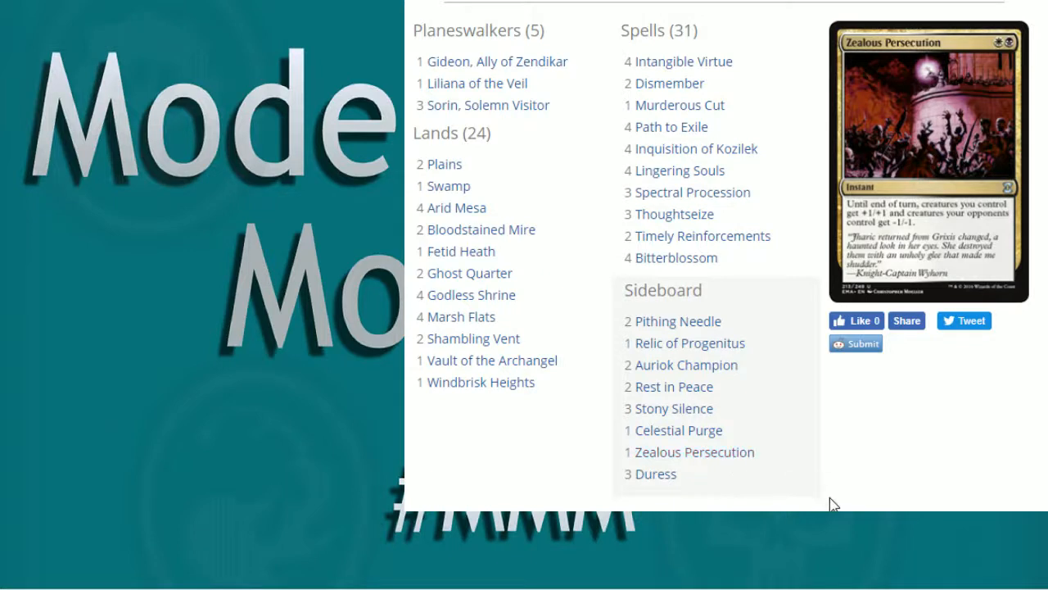